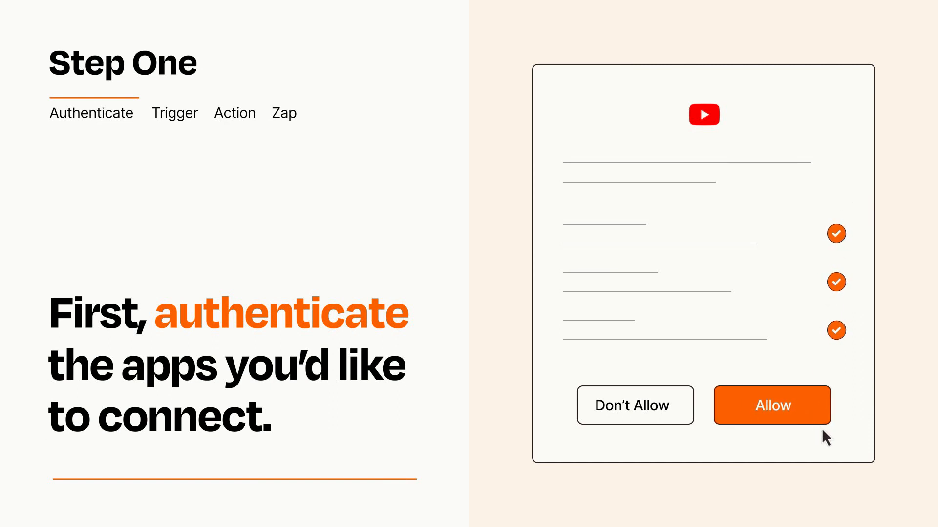
Allow Zapier to access the YouTube account
left_click(772, 406)
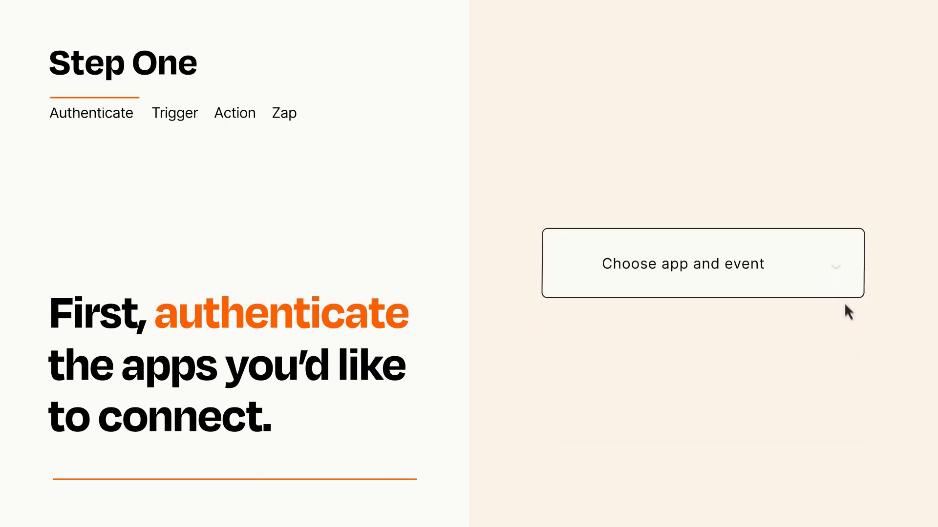
Choose Dropbox with the 'New File in Folder' event as the trigger
left_click(703, 263)
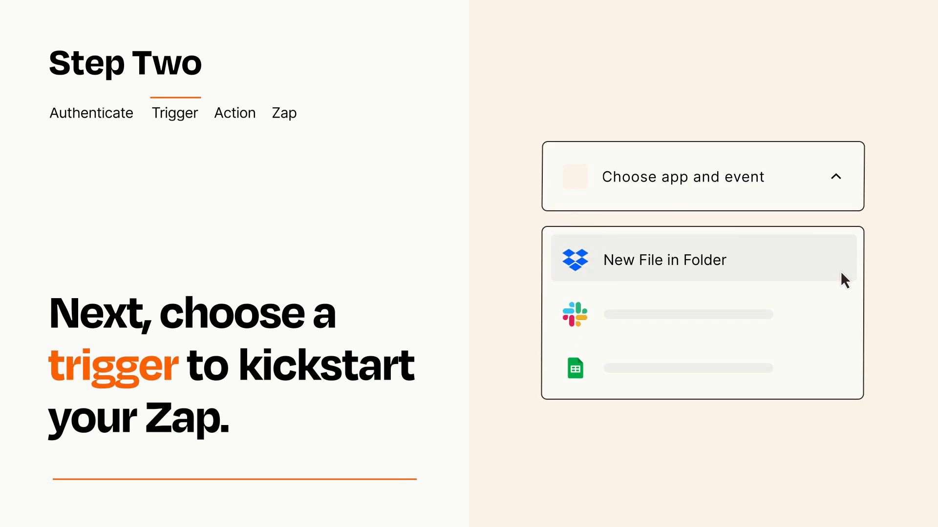
mouse_move(844, 312)
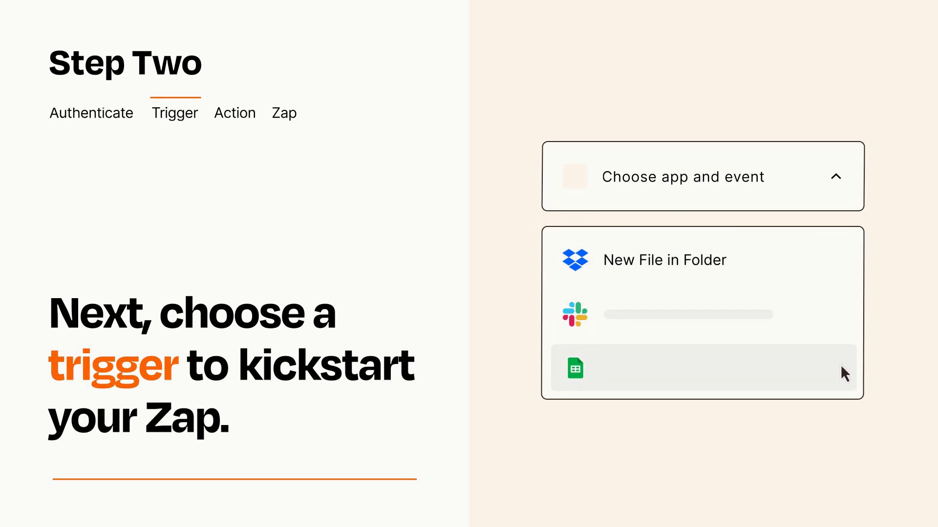
mouse_move(844, 267)
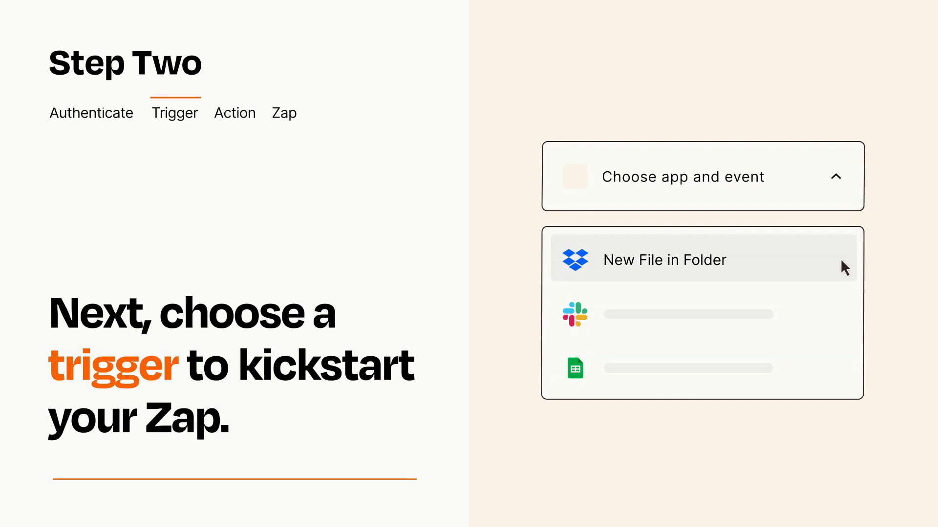
mouse_move(843, 270)
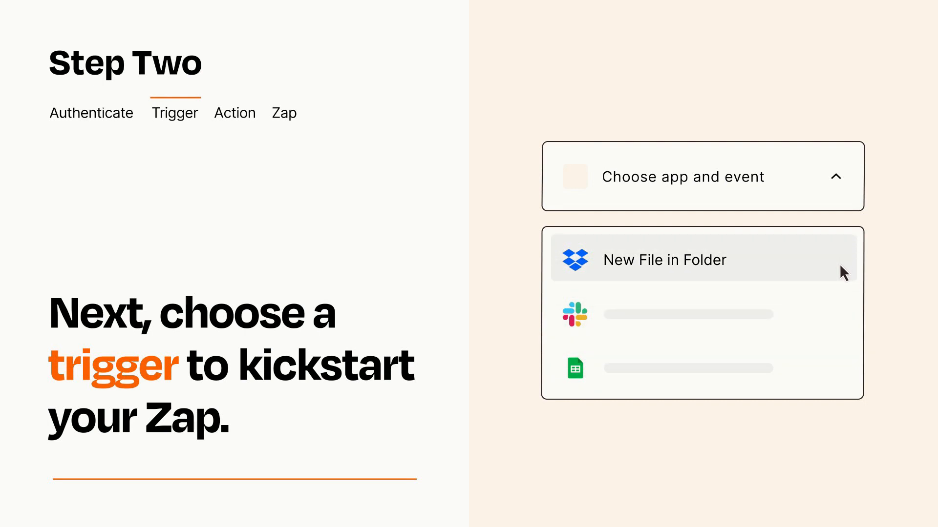
left_click(664, 259)
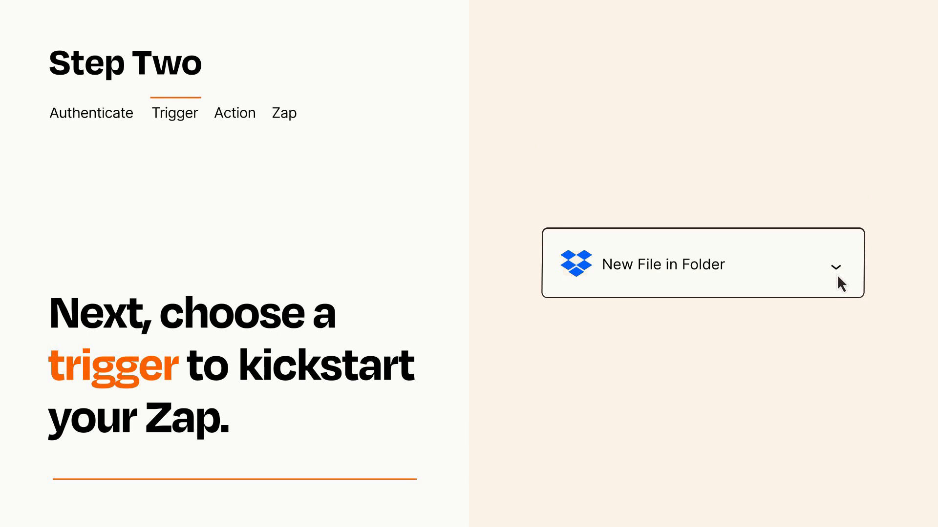
mouse_move(850, 280)
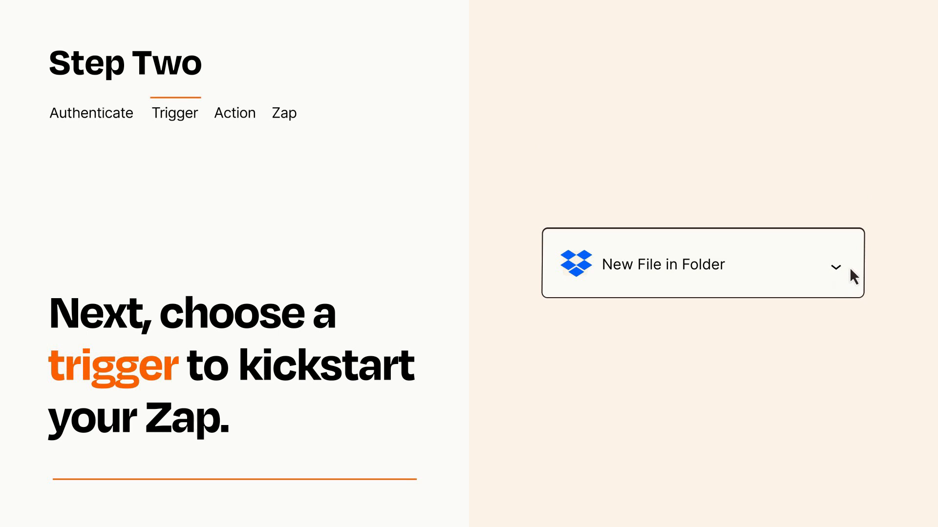
mouse_move(849, 269)
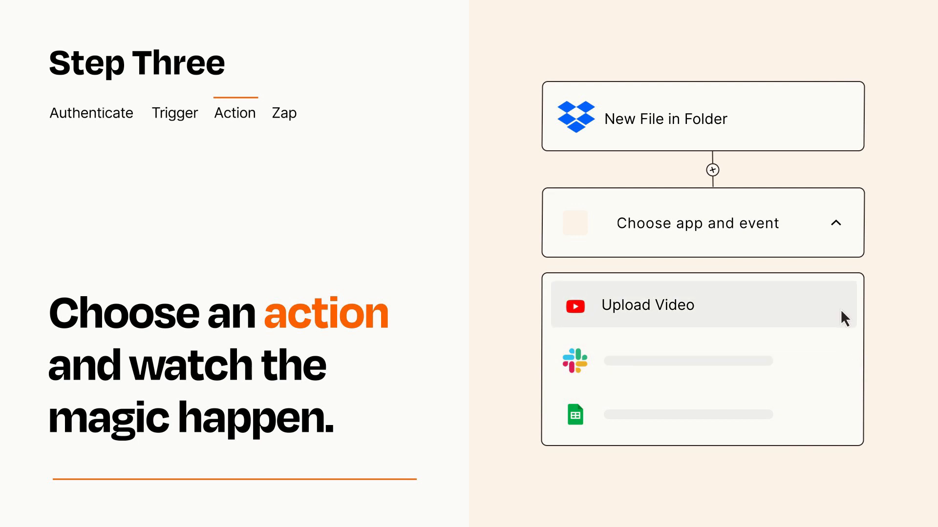
Choose YouTube 'Upload Video' as the action and finish its setup
left_click(645, 305)
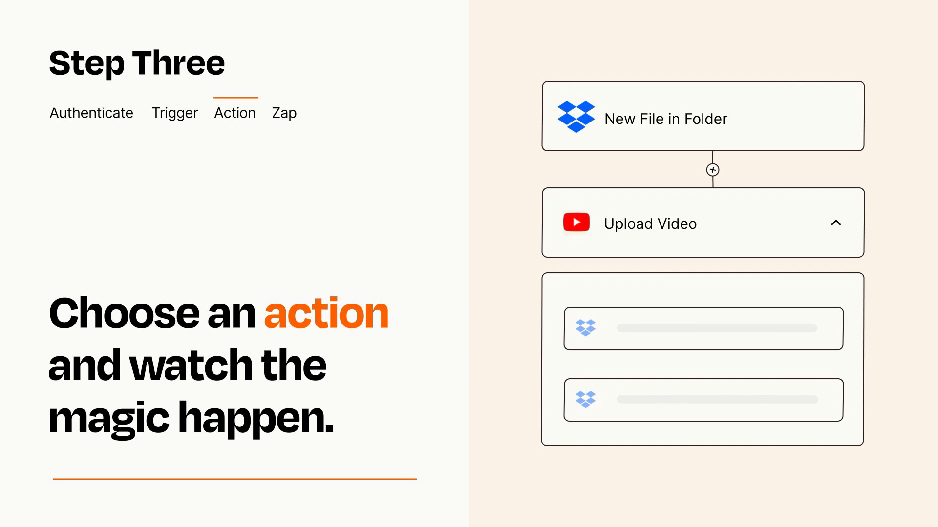
left_click(771, 365)
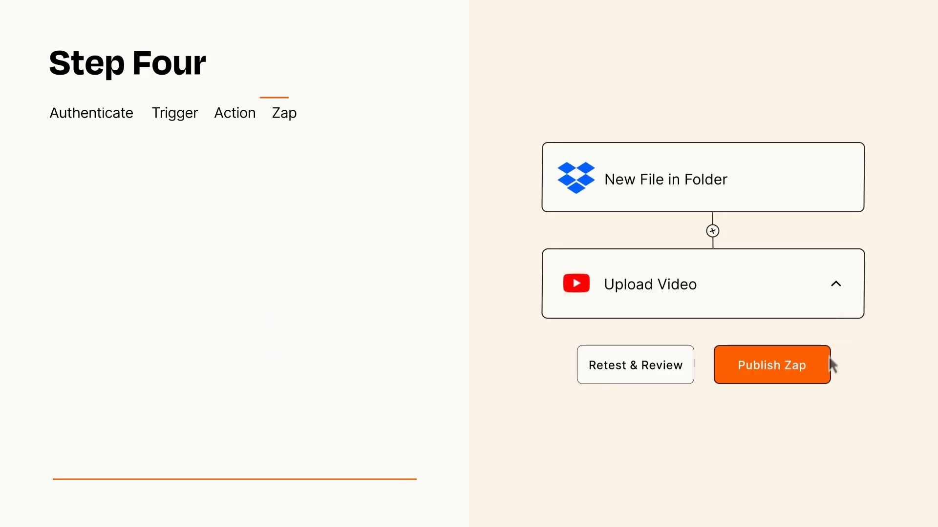
Publish the Dropbox-to-YouTube Zap to turn it on
left_click(771, 365)
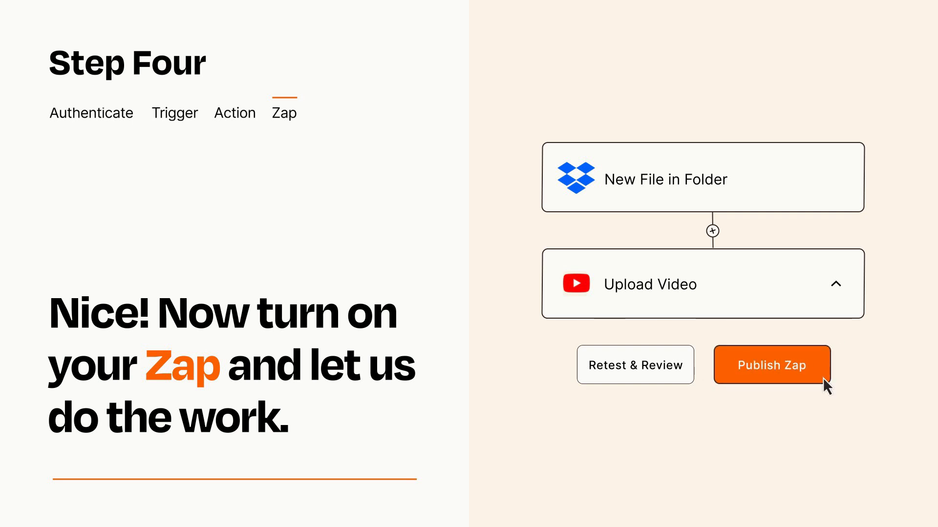
left_click(770, 365)
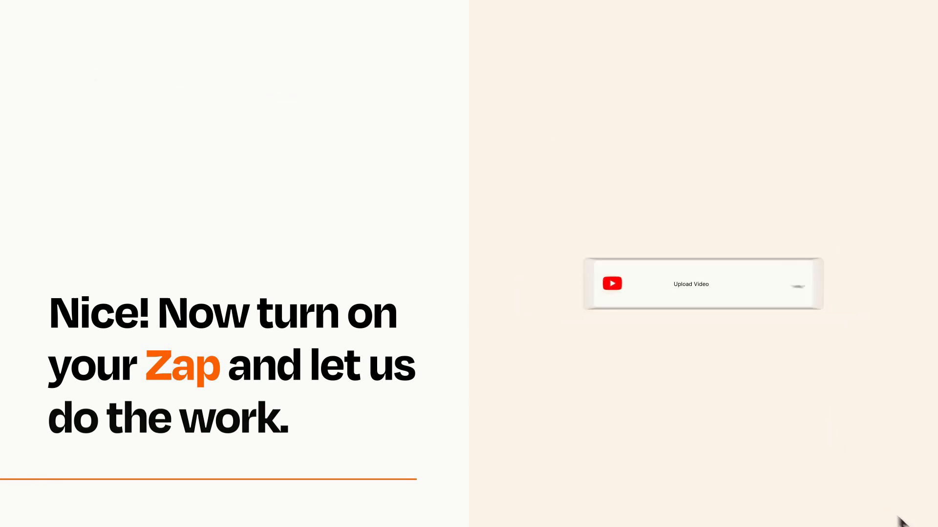